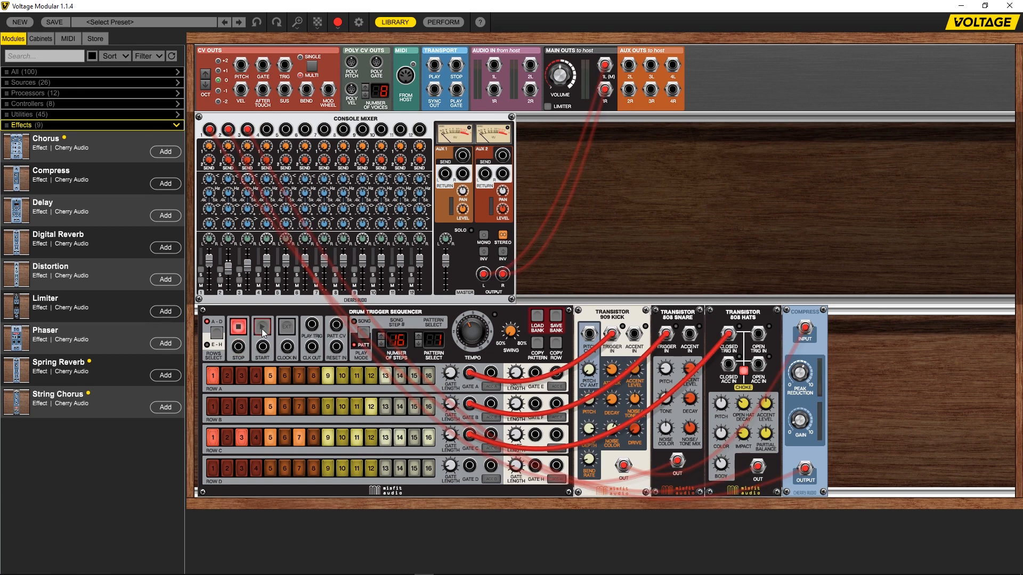
Audition the drum pattern briefly, then add a Compress module to the rack beside the mixer
click(262, 326)
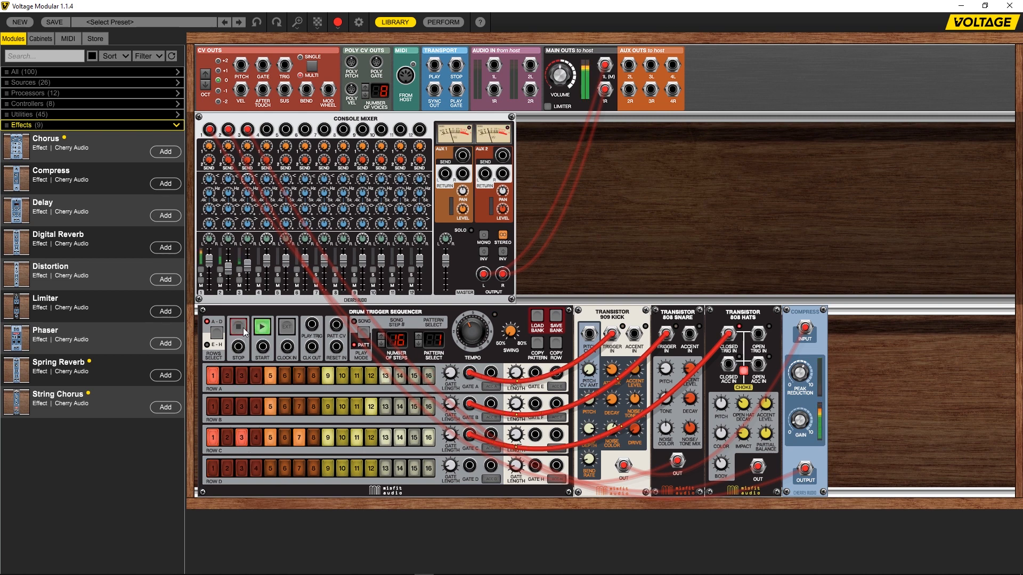
click(237, 326)
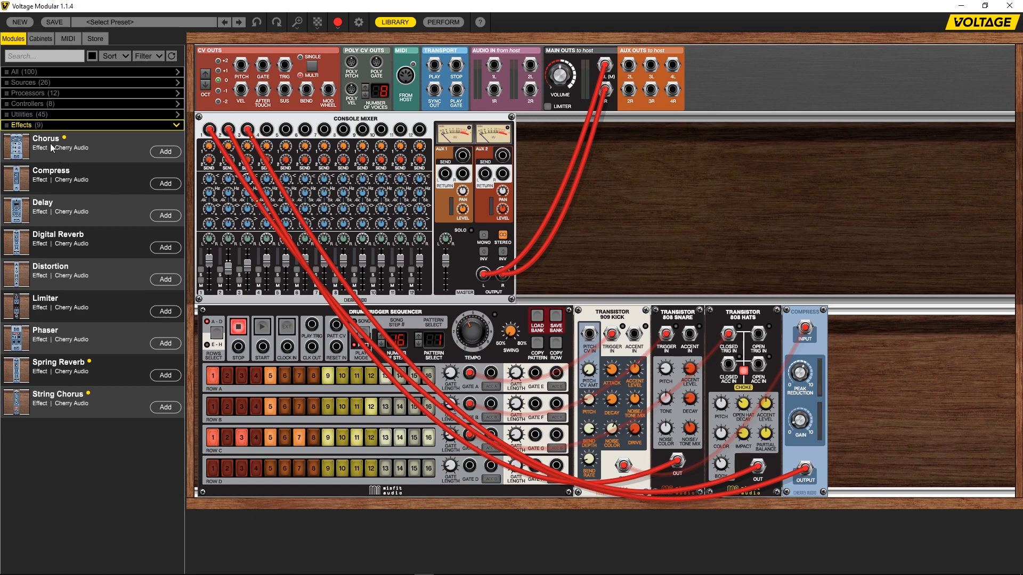
click(29, 114)
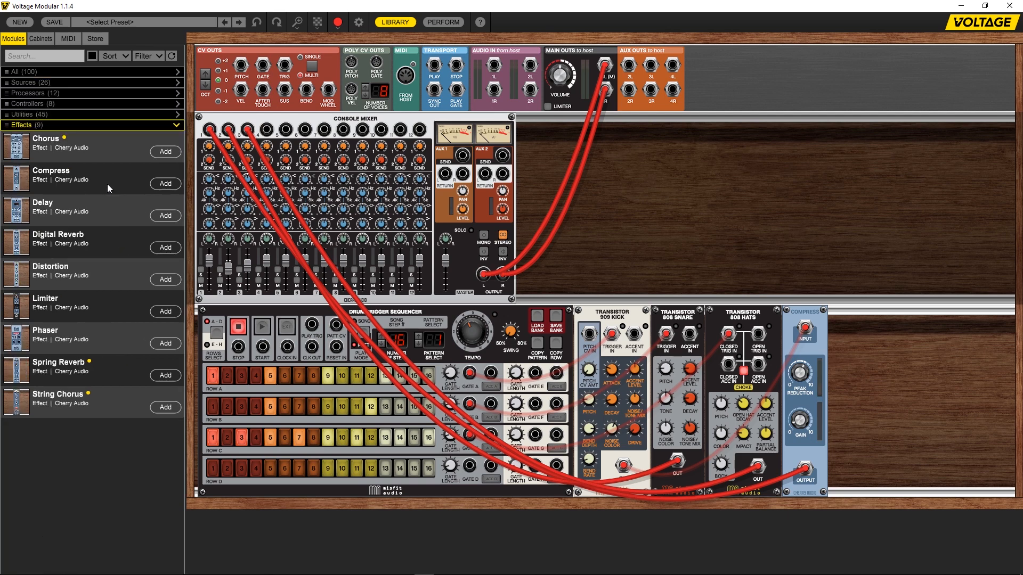
click(164, 184)
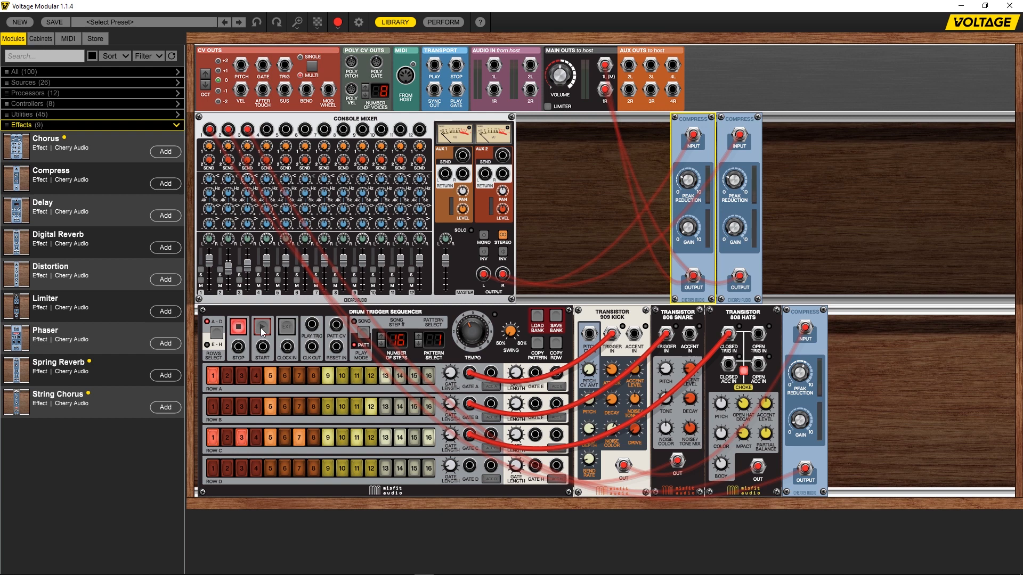
With the drums playing, lower the first compressor's Peak Reduction to about 40.6%
click(262, 324)
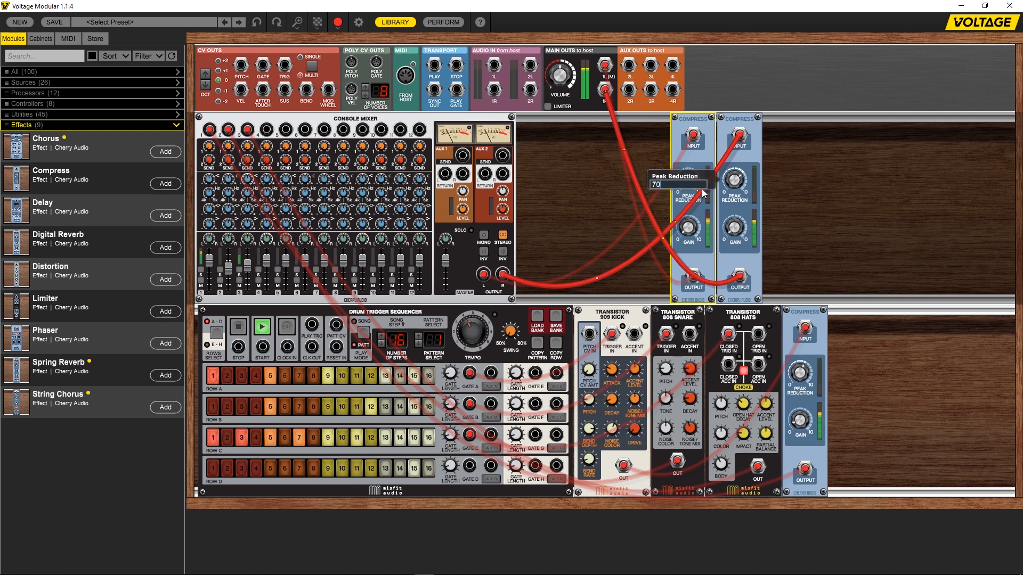
drag(689, 181, 688, 196)
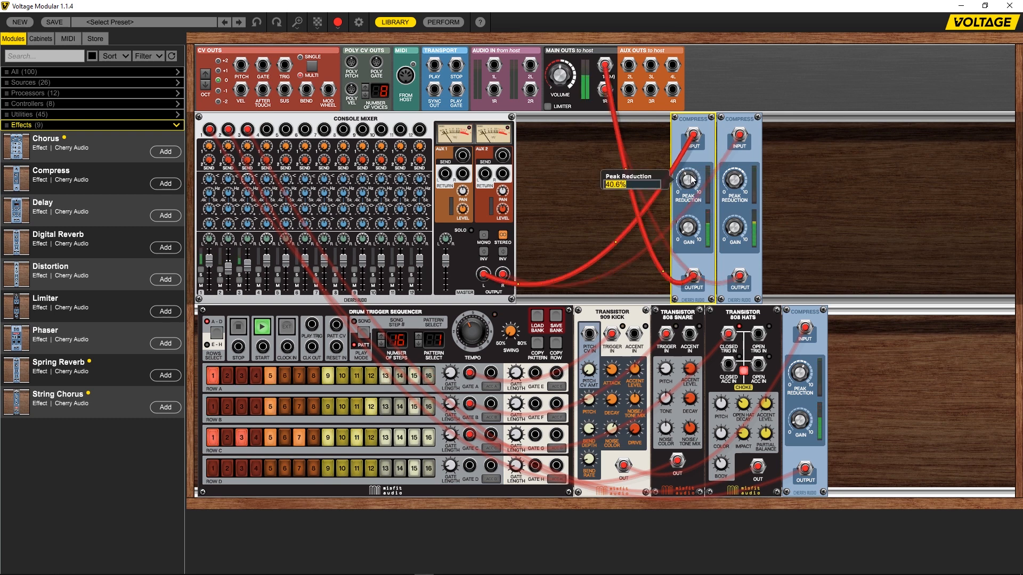
drag(687, 181, 687, 163)
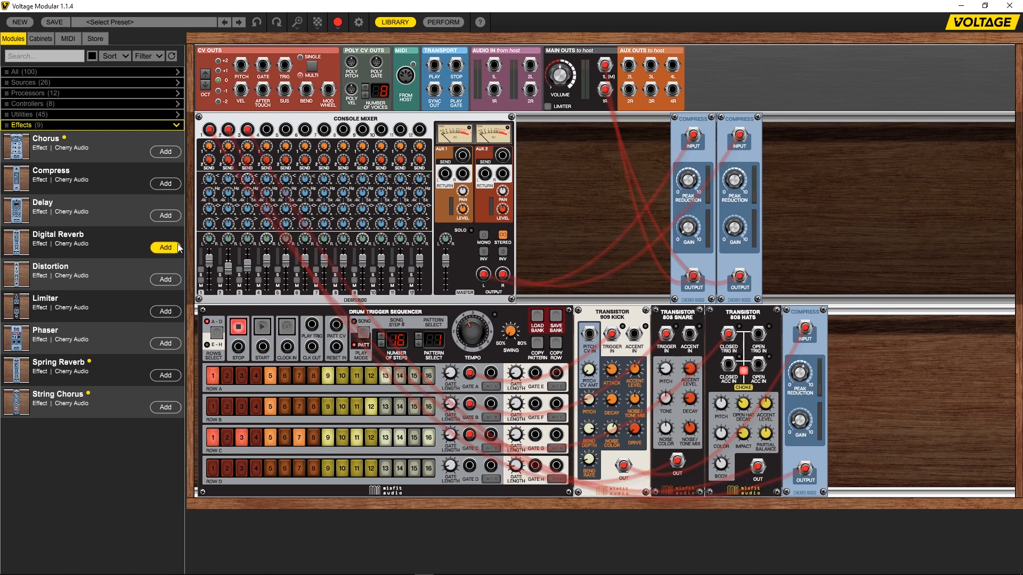
Add a Digital Reverb and a Delay module for the mixer's aux sends and returns
click(166, 247)
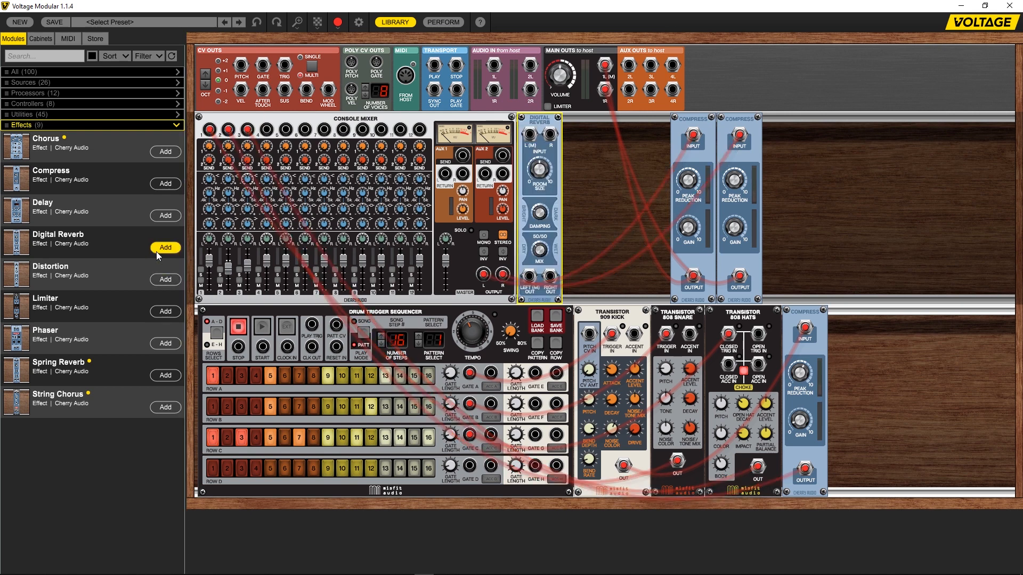
mouse_move(165, 216)
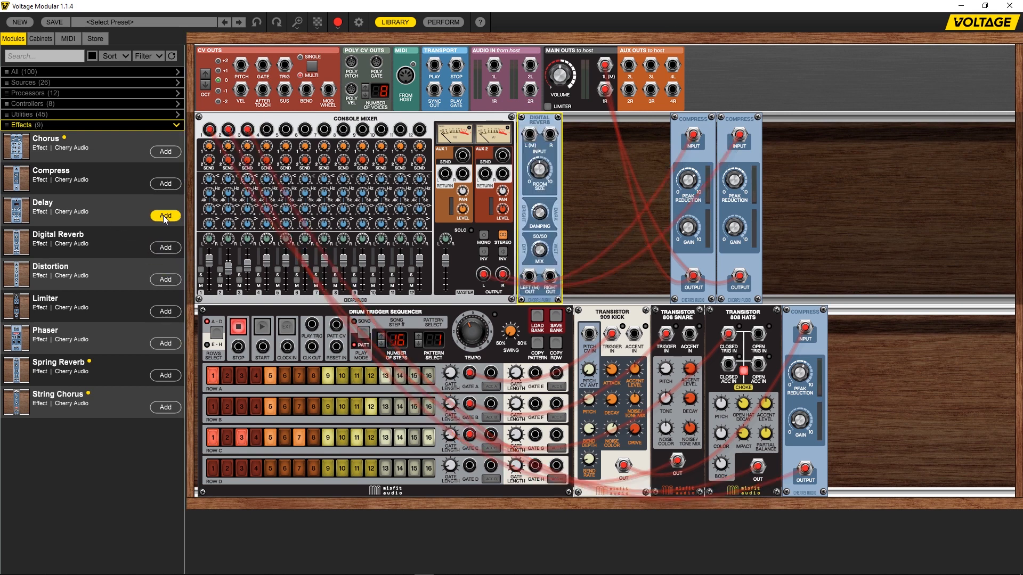
click(165, 216)
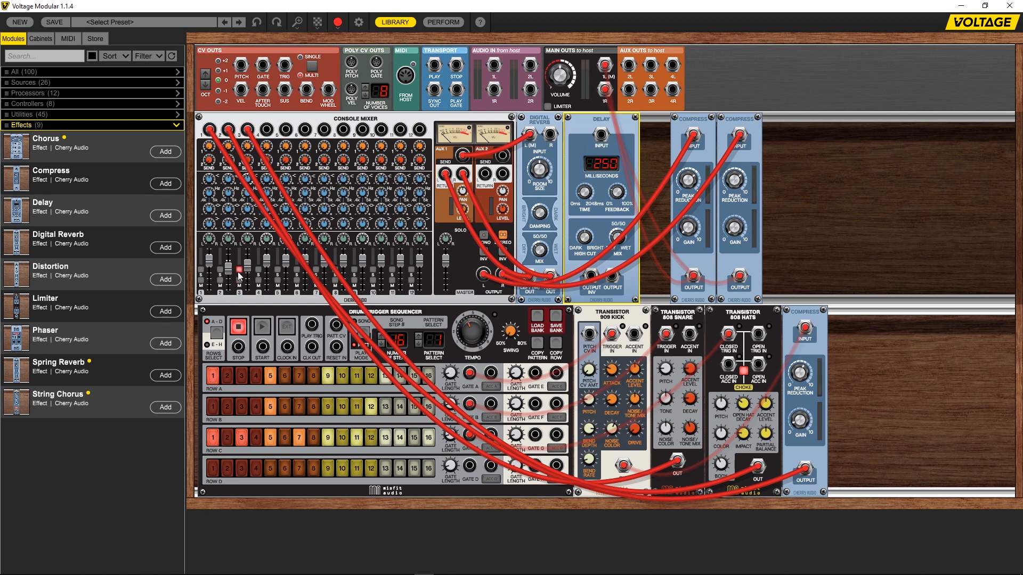
Raise channel 3's Send 1 to about 53.6% and audition the drums through the effects
click(261, 326)
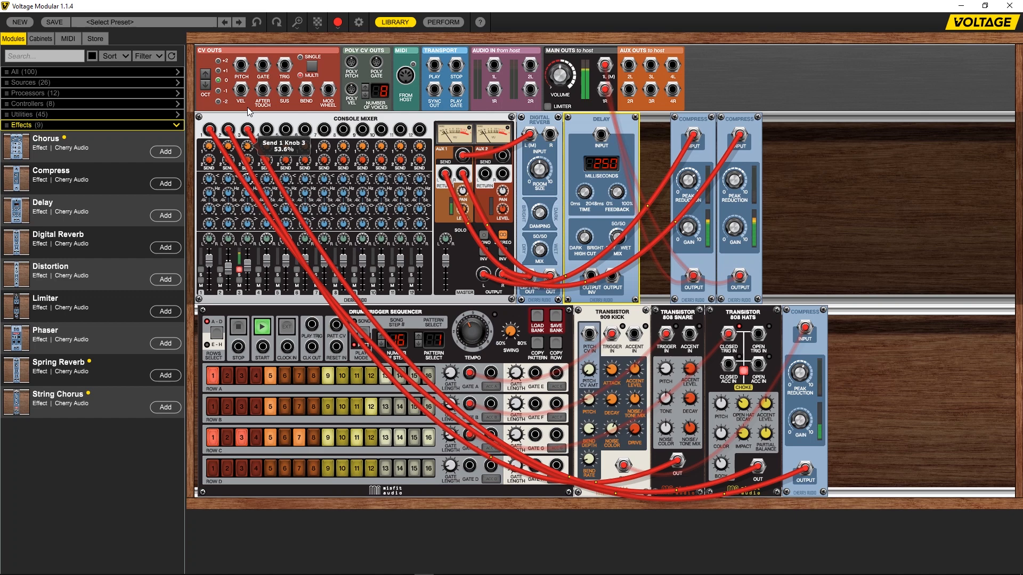
click(237, 325)
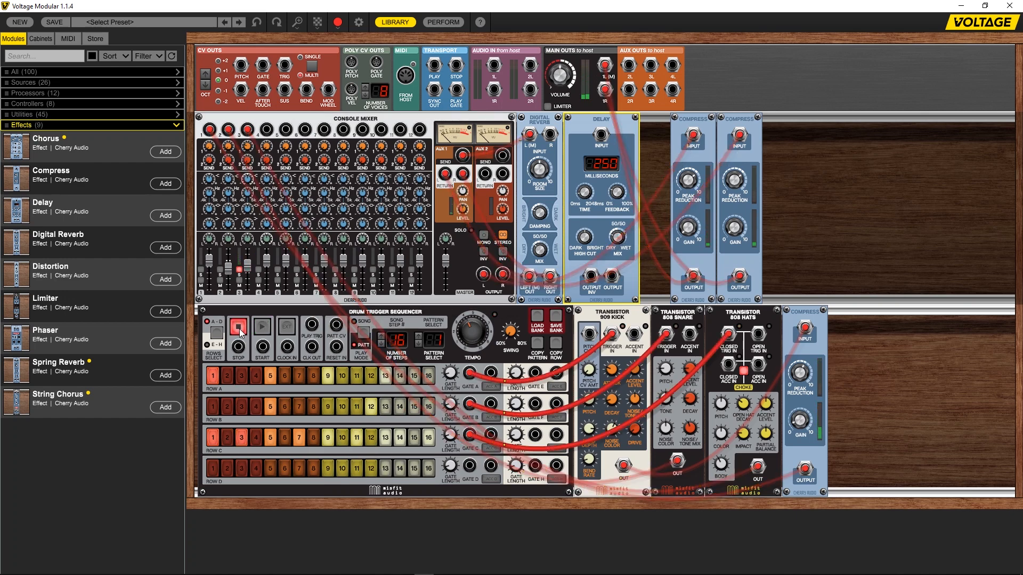
click(239, 323)
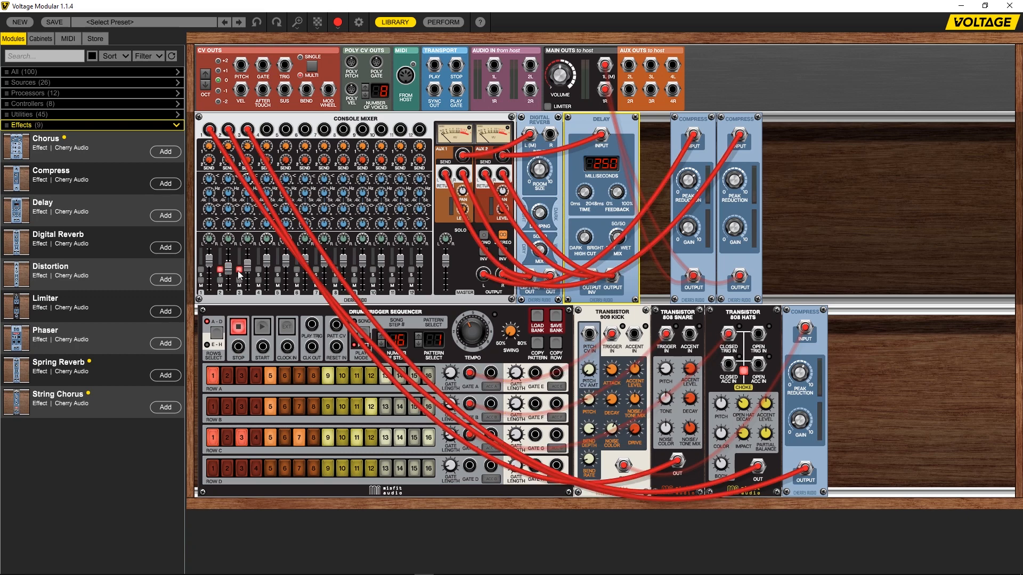
click(262, 325)
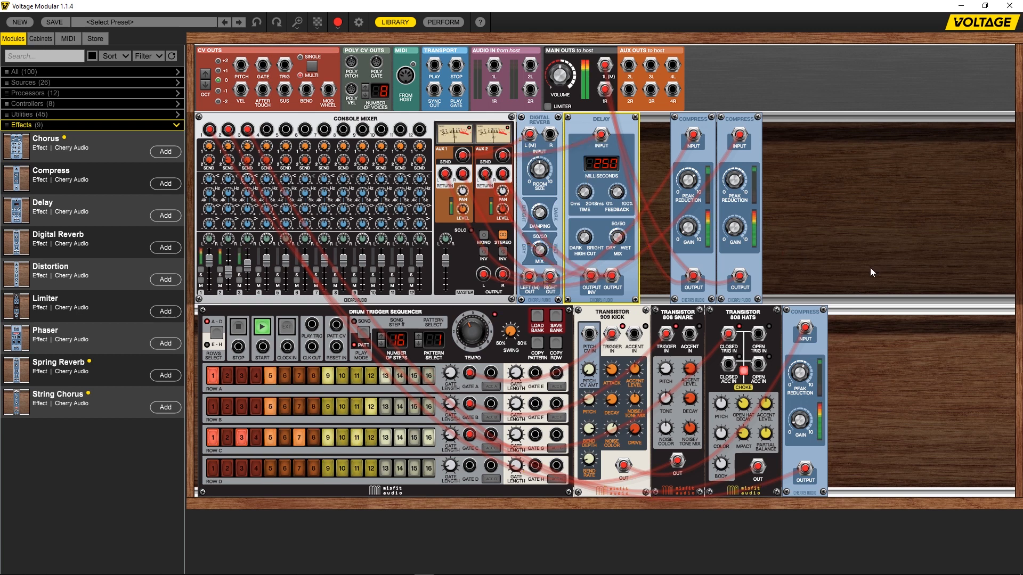
click(262, 326)
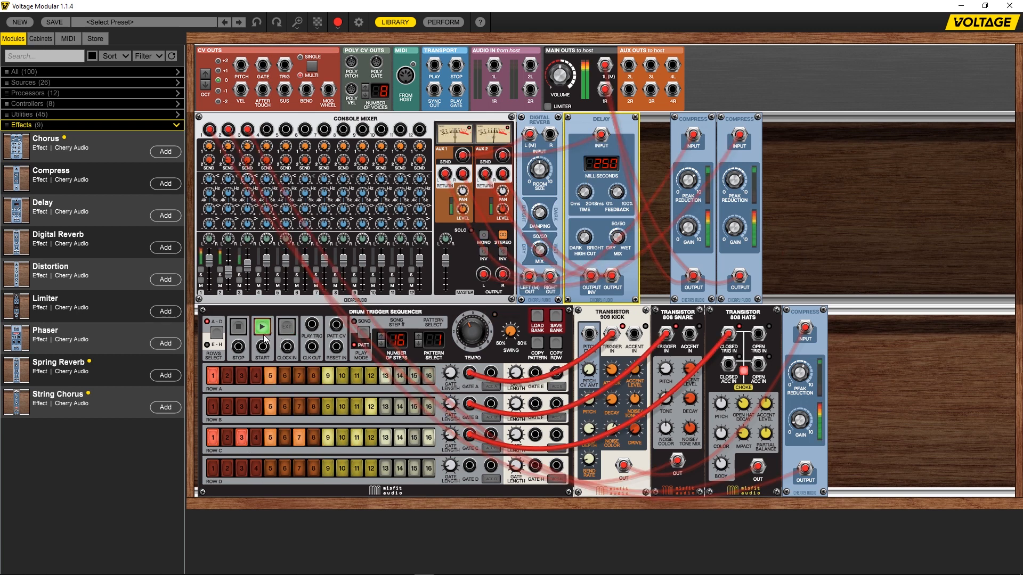
click(238, 326)
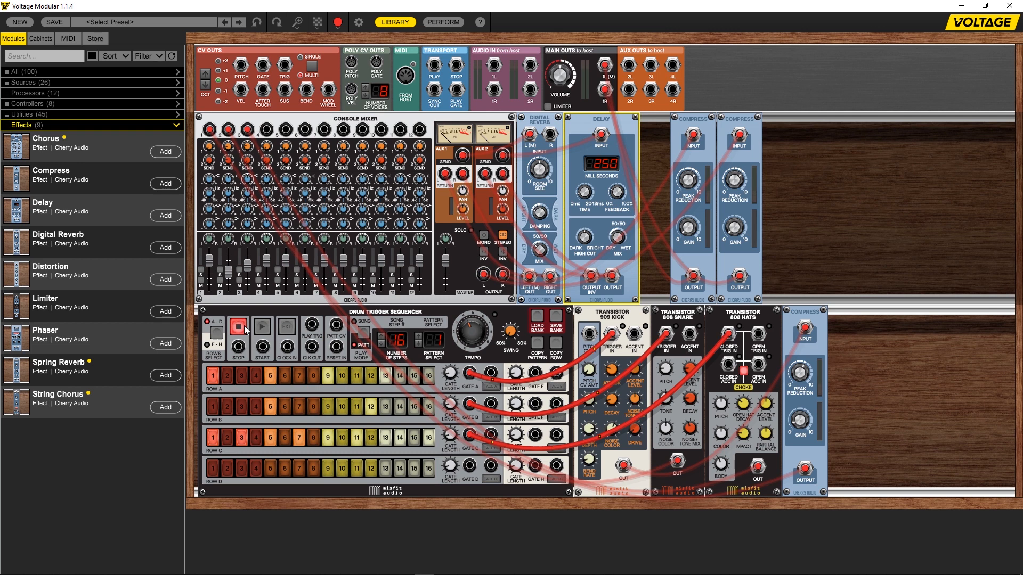